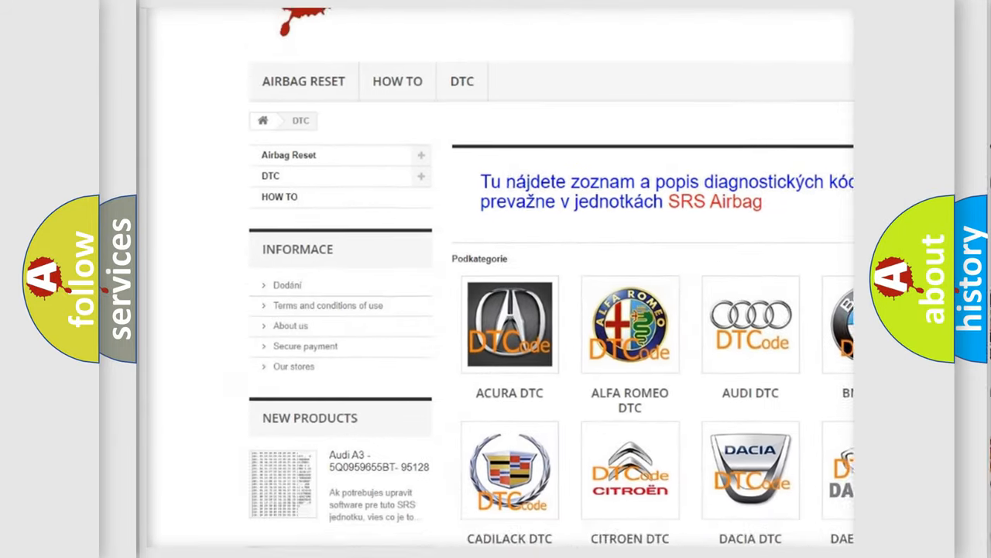
pyautogui.scroll(-3)
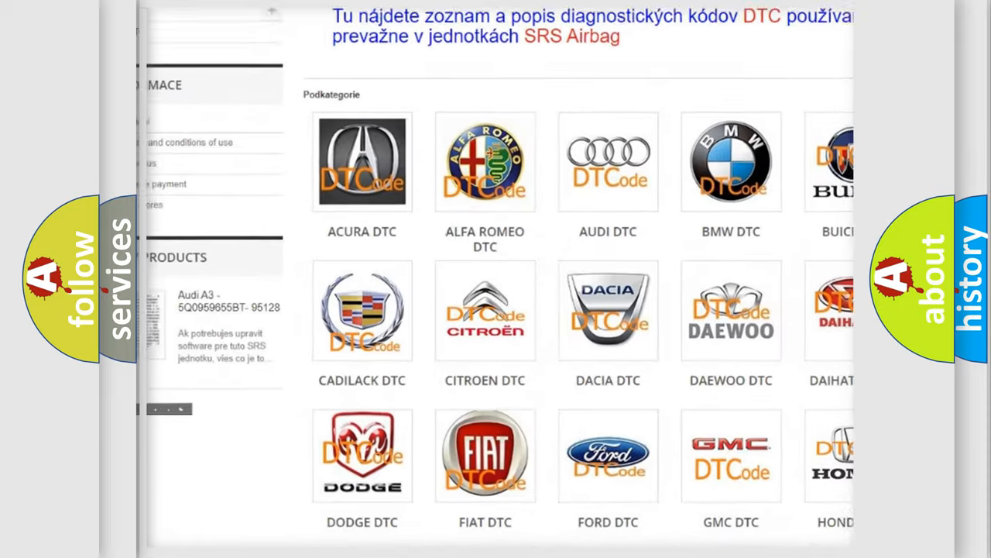
pyautogui.scroll(-3)
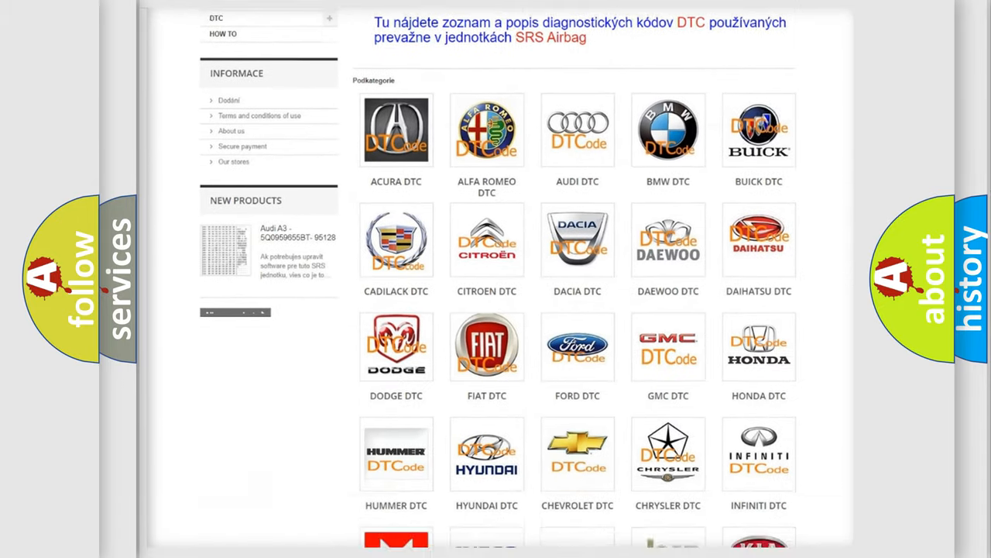
pyautogui.scroll(-3)
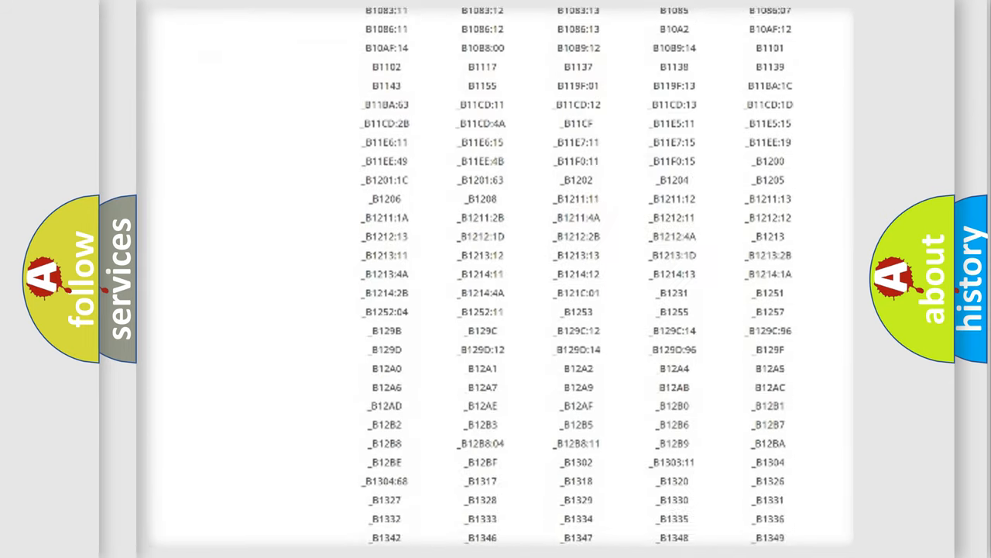
pyautogui.scroll(-3)
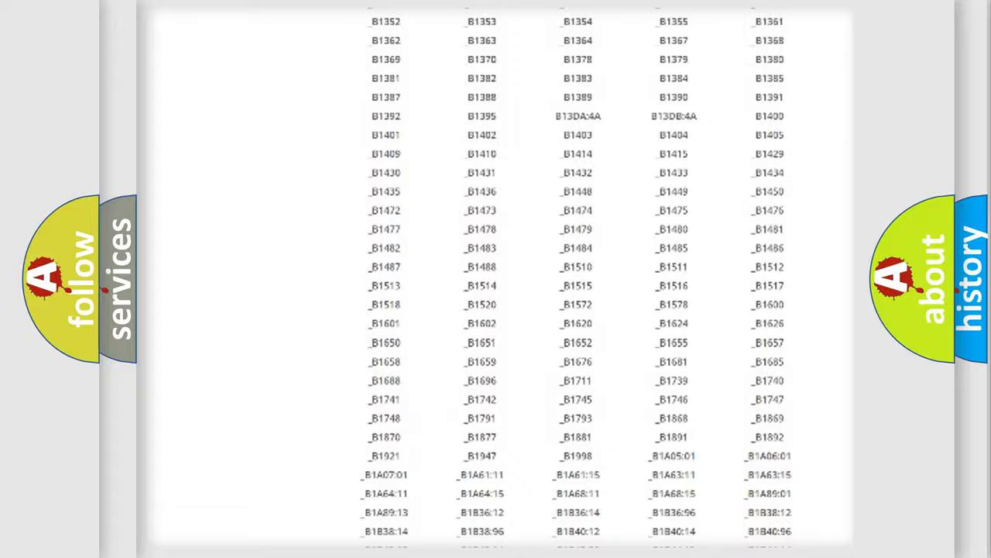